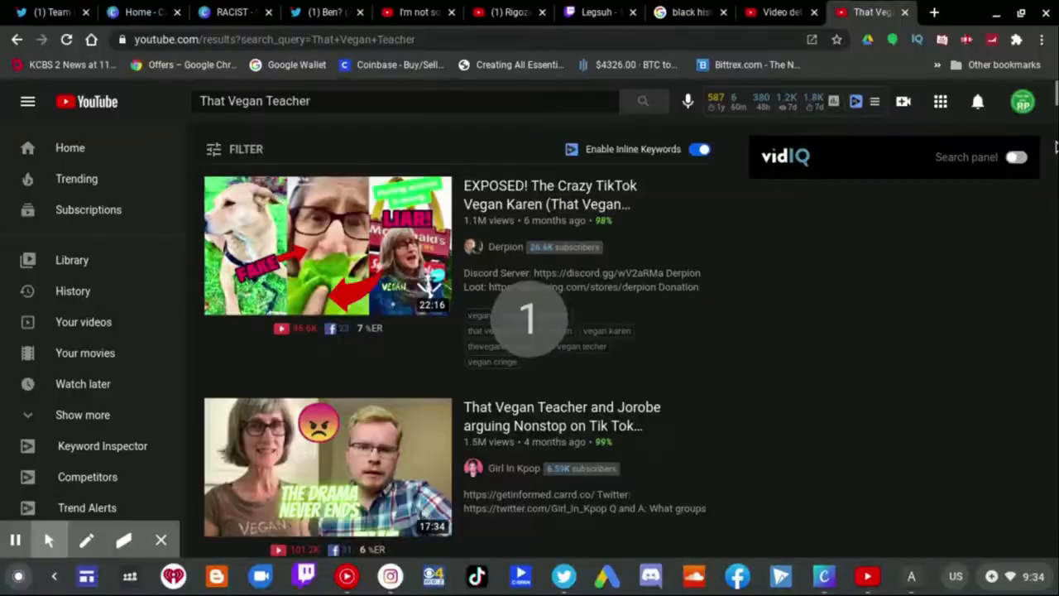
- Scroll the 'That Vegan Teacher' search results to the channel card and latest video
{"action": "scroll", "scroll_direction": "down", "scroll_amount": 3}
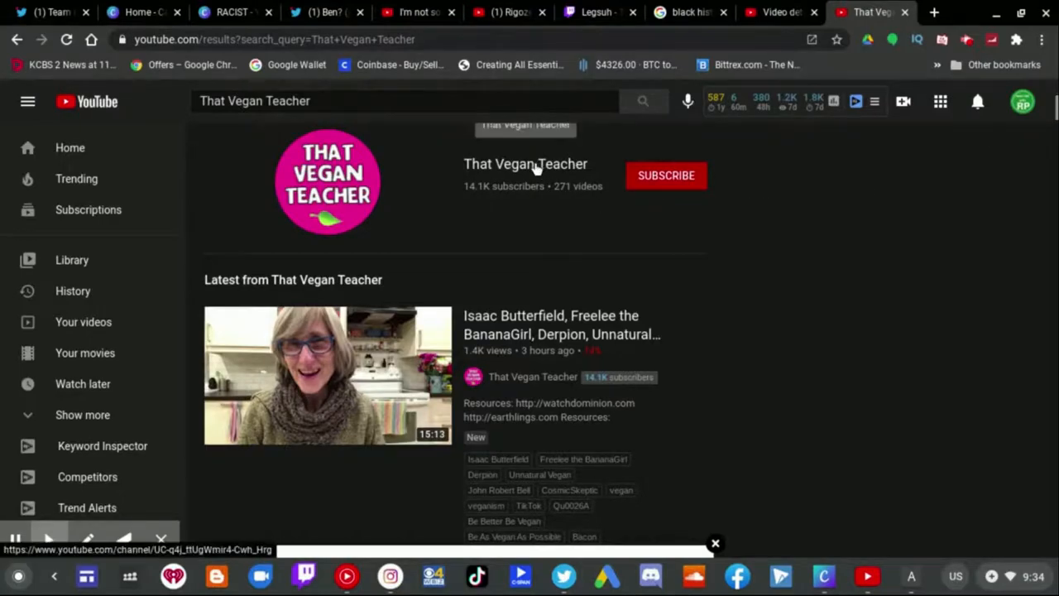
{"action": "left_click", "coordinate": [526, 164]}
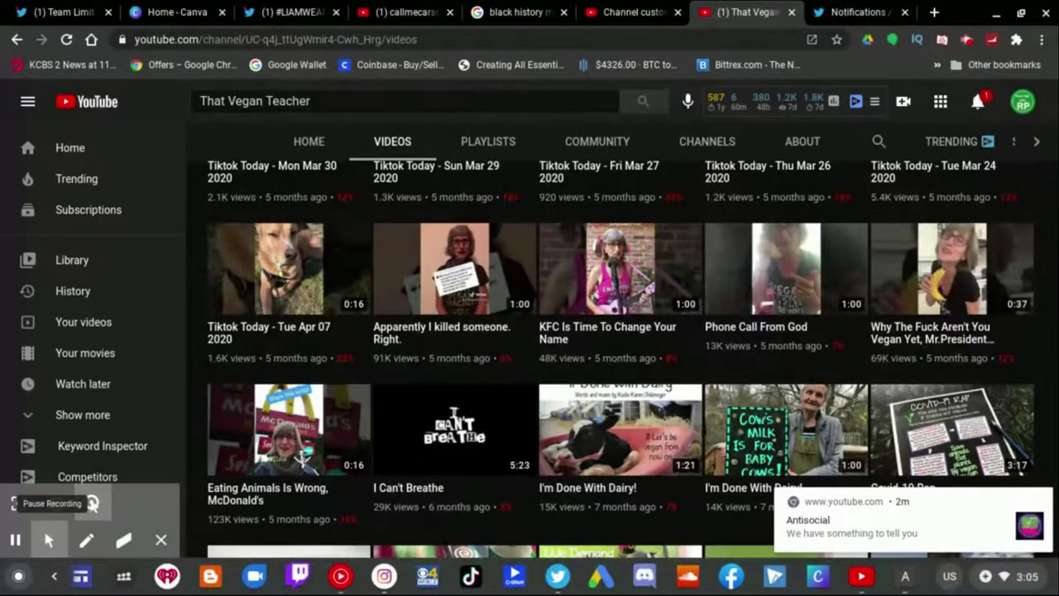
{"action": "mouse_move", "coordinate": [356, 493]}
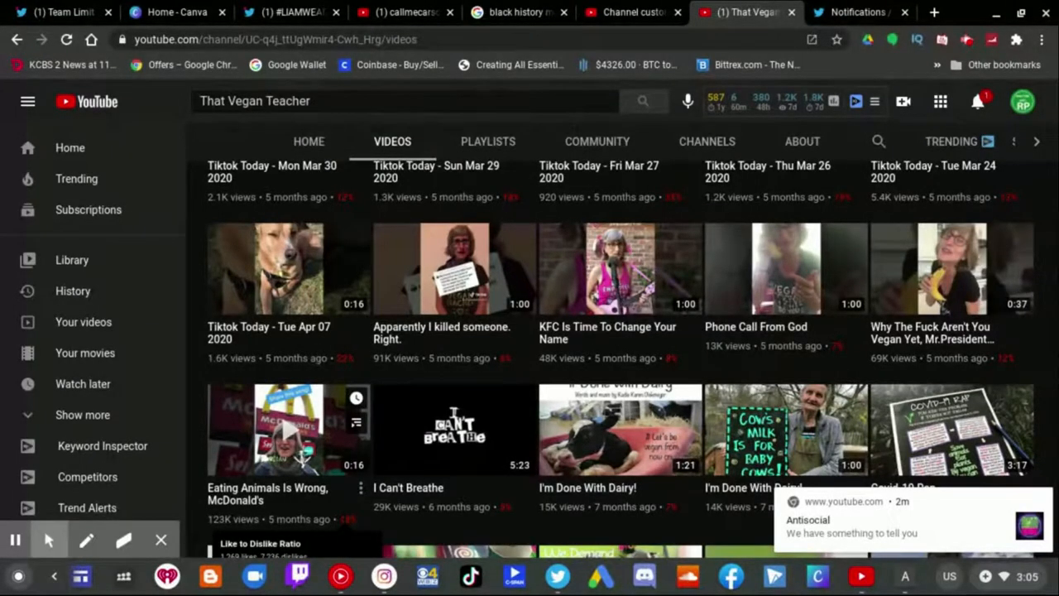
{"action": "mouse_move", "coordinate": [265, 499]}
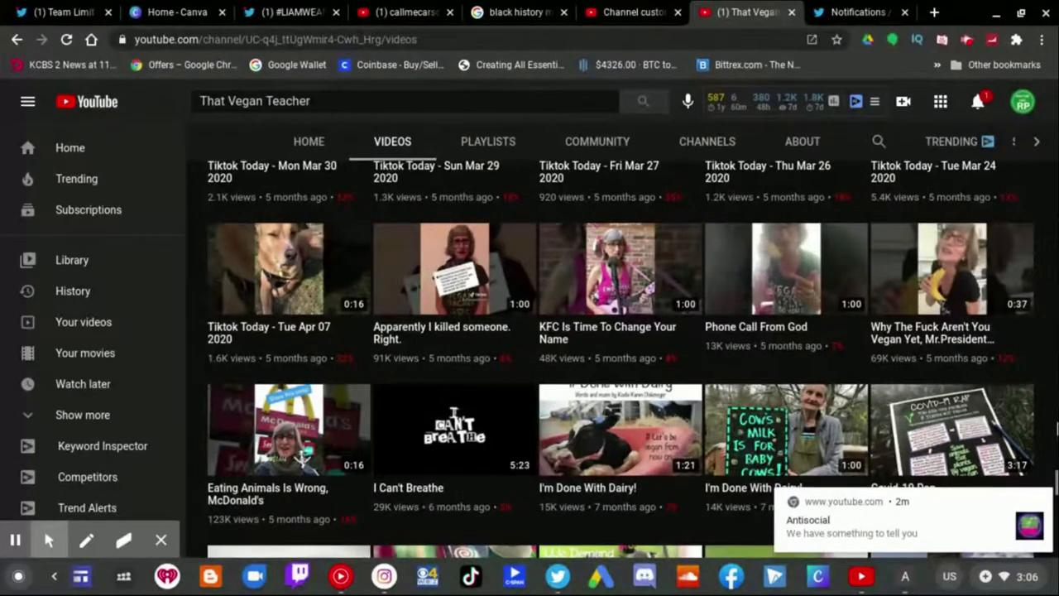
- Scroll the Videos grid down to older uploads like Freedom For Them All and Covid-19 Rap
{"action": "scroll", "scroll_direction": "down", "scroll_amount": 3}
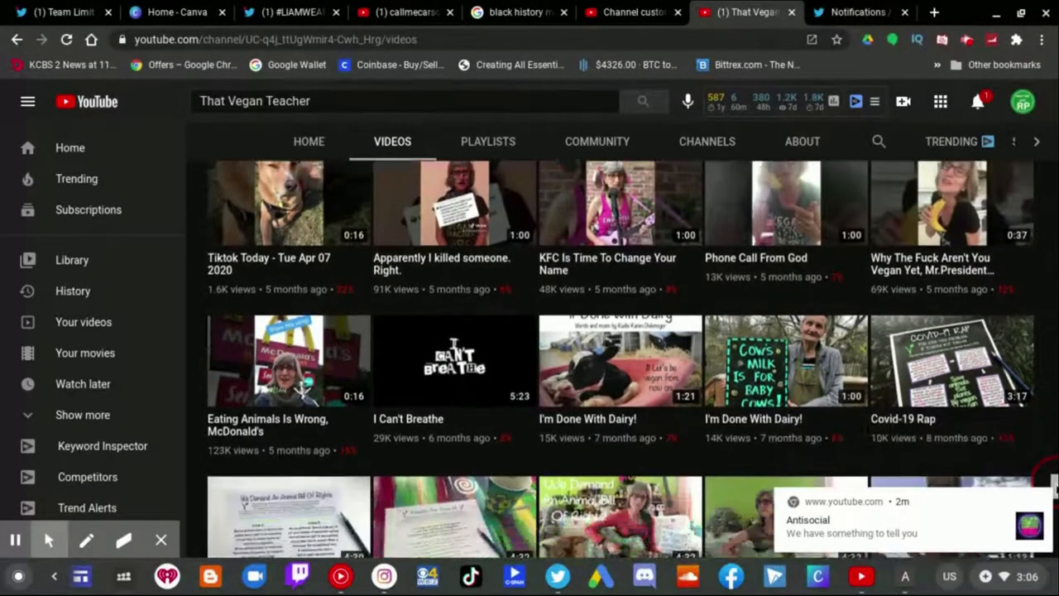
{"action": "scroll", "scroll_direction": "down", "scroll_amount": 3}
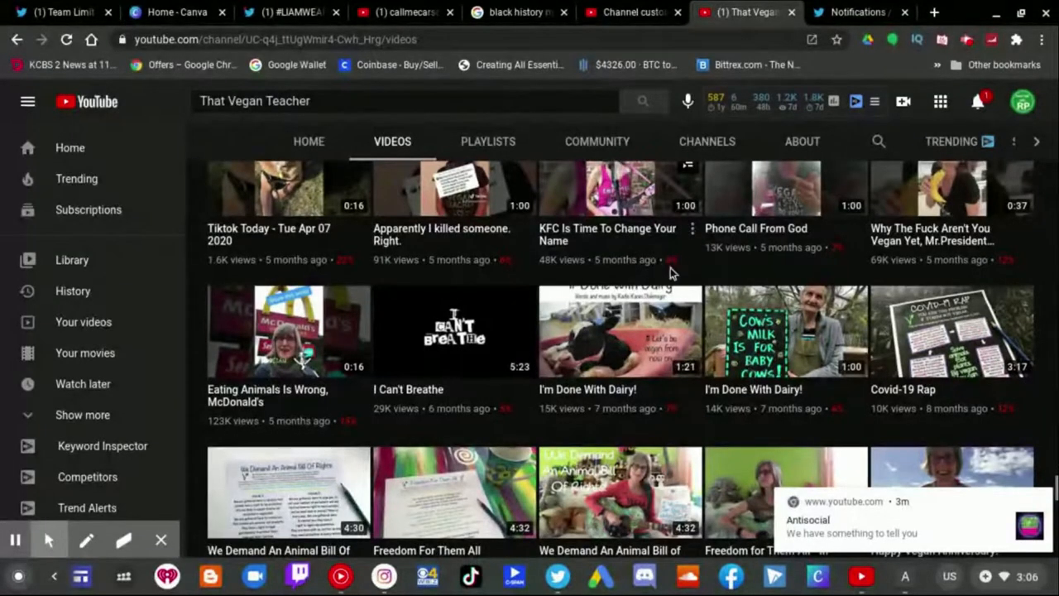
{"action": "mouse_move", "coordinate": [670, 262]}
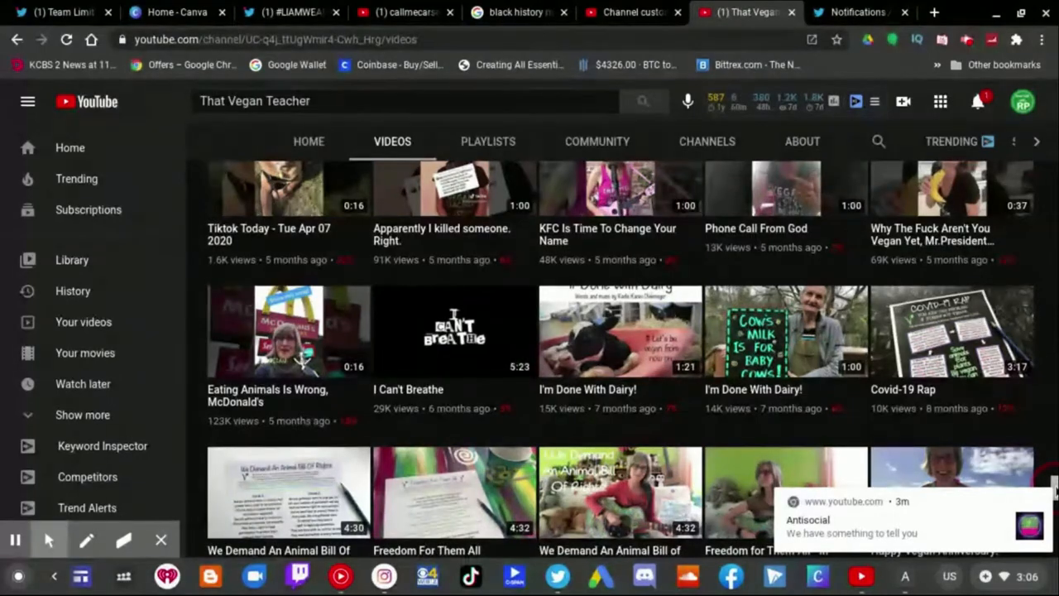
- Scroll the Videos page back to the channel header and newest uploads like Isaac Butterfield
{"action": "scroll", "scroll_direction": "down", "scroll_amount": 3}
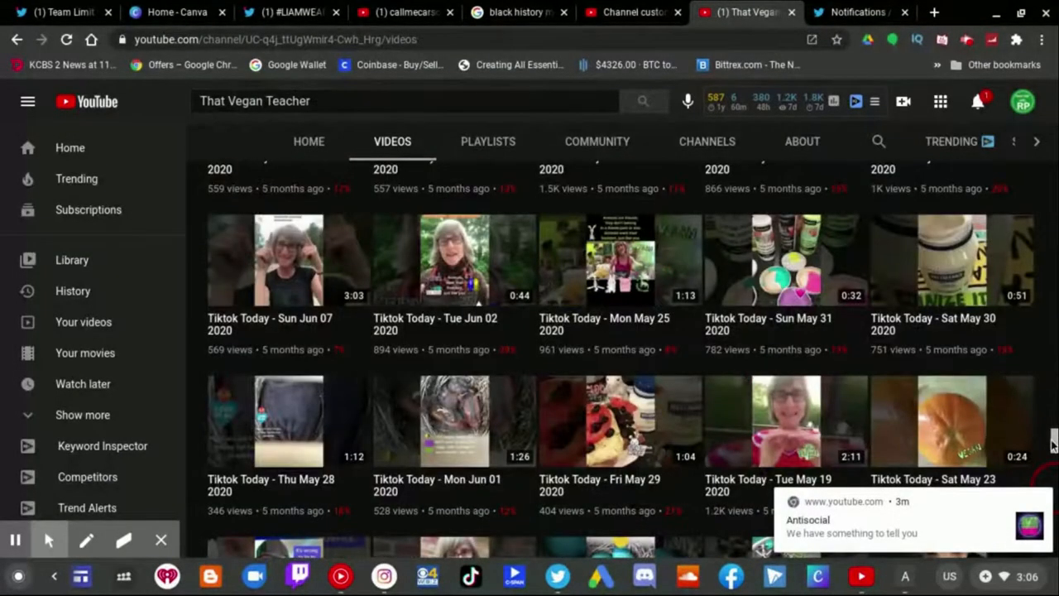
{"action": "scroll", "scroll_direction": "down", "scroll_amount": 3}
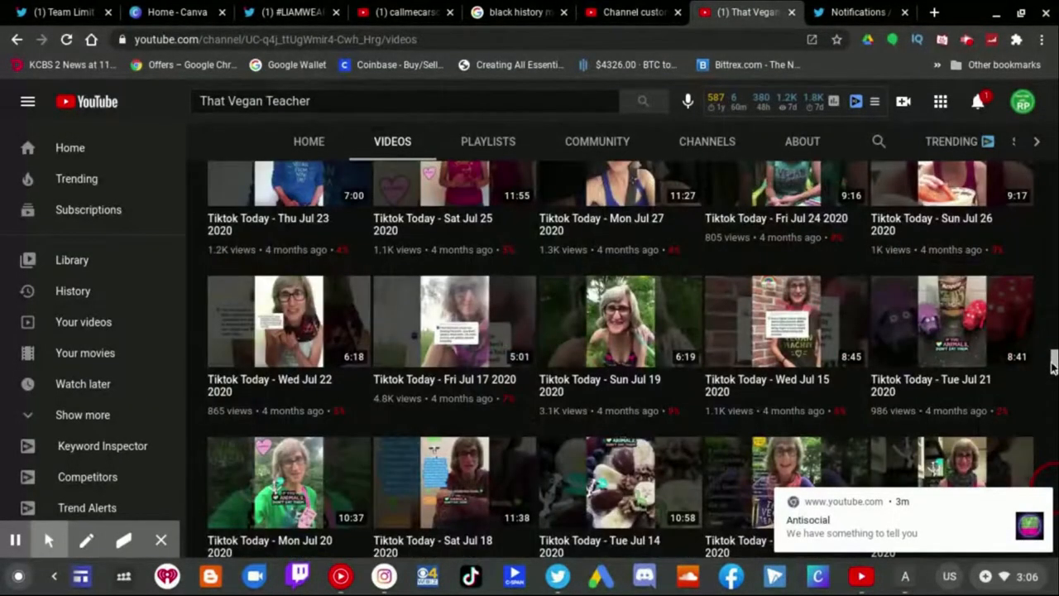
{"action": "scroll", "scroll_direction": "down", "scroll_amount": 3}
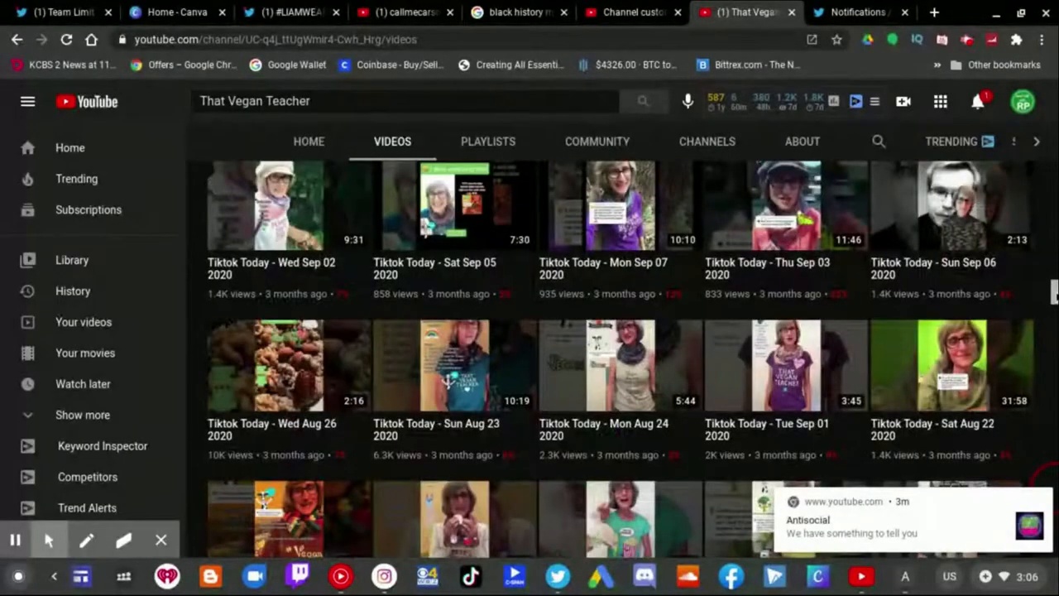
{"action": "scroll", "scroll_direction": "down", "scroll_amount": 3}
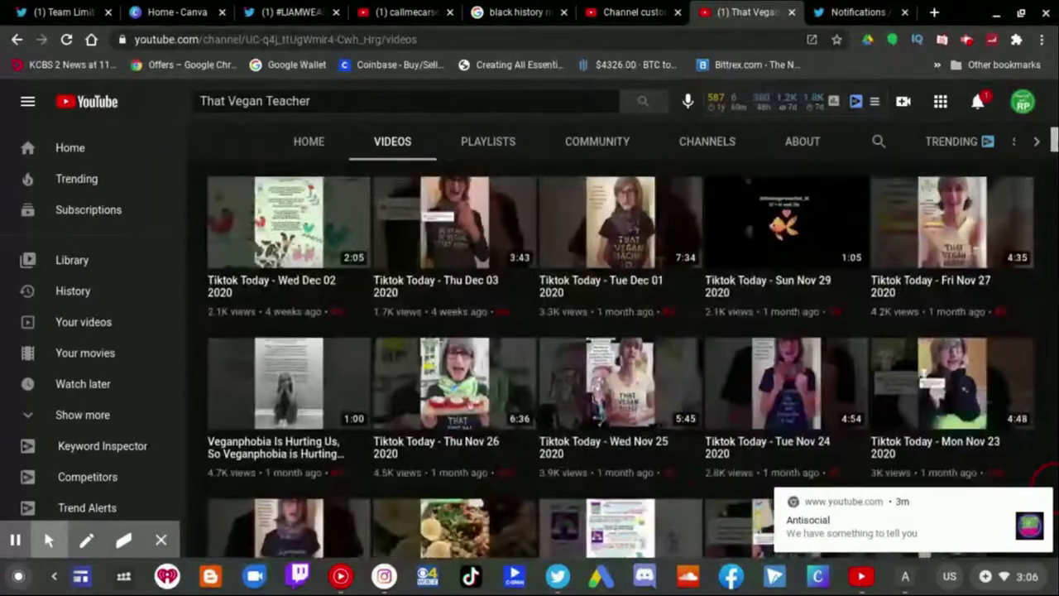
{"action": "scroll", "scroll_direction": "down", "scroll_amount": 3}
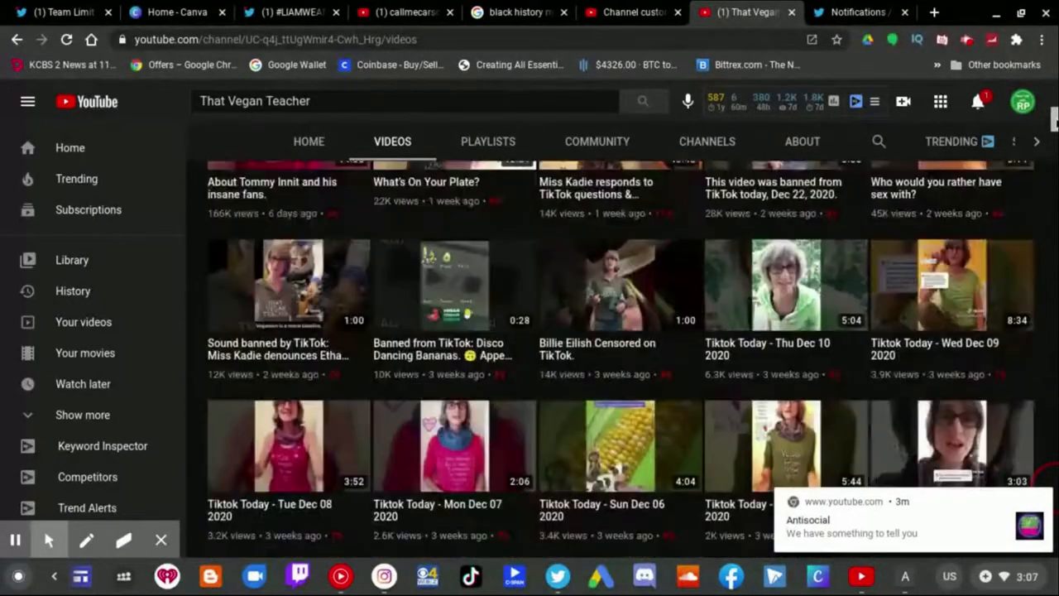
{"action": "scroll", "scroll_direction": "up", "scroll_amount": 3}
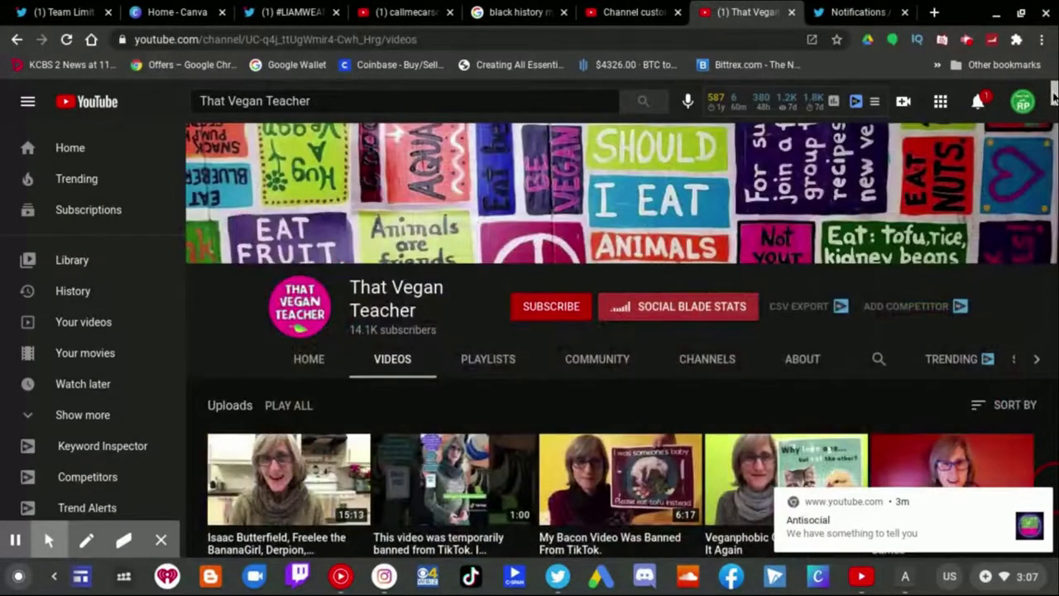
{"action": "scroll", "scroll_direction": "down", "scroll_amount": 3}
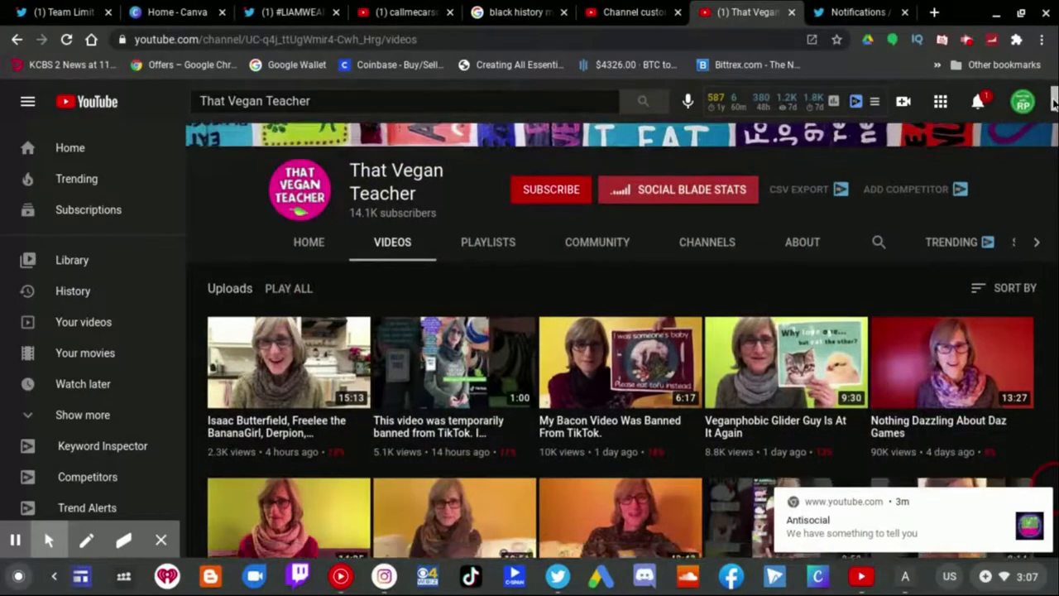
{"action": "scroll", "scroll_direction": "down", "scroll_amount": 3}
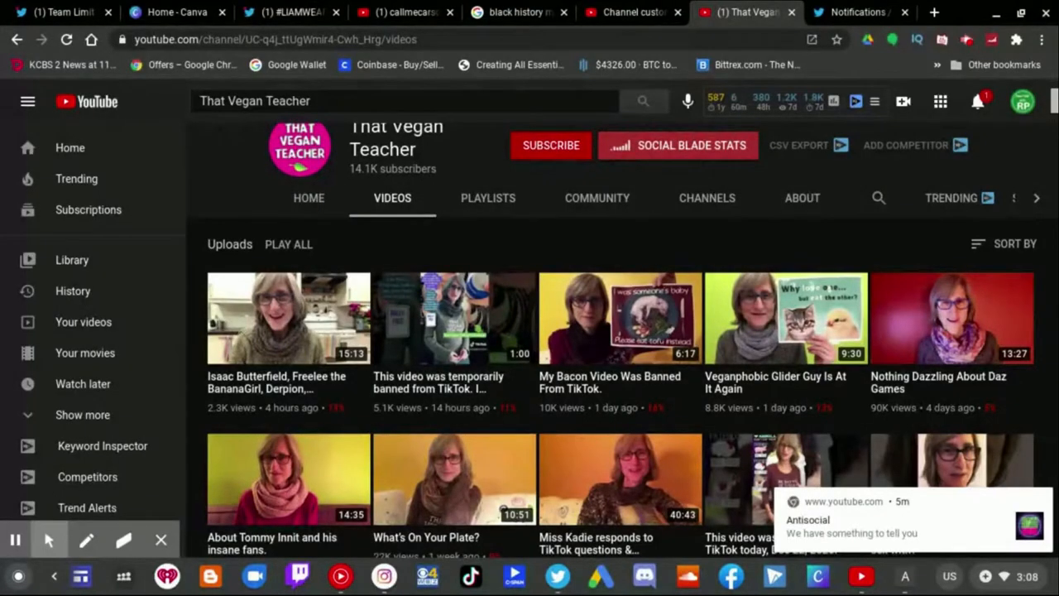
{"action": "mouse_move", "coordinate": [983, 417]}
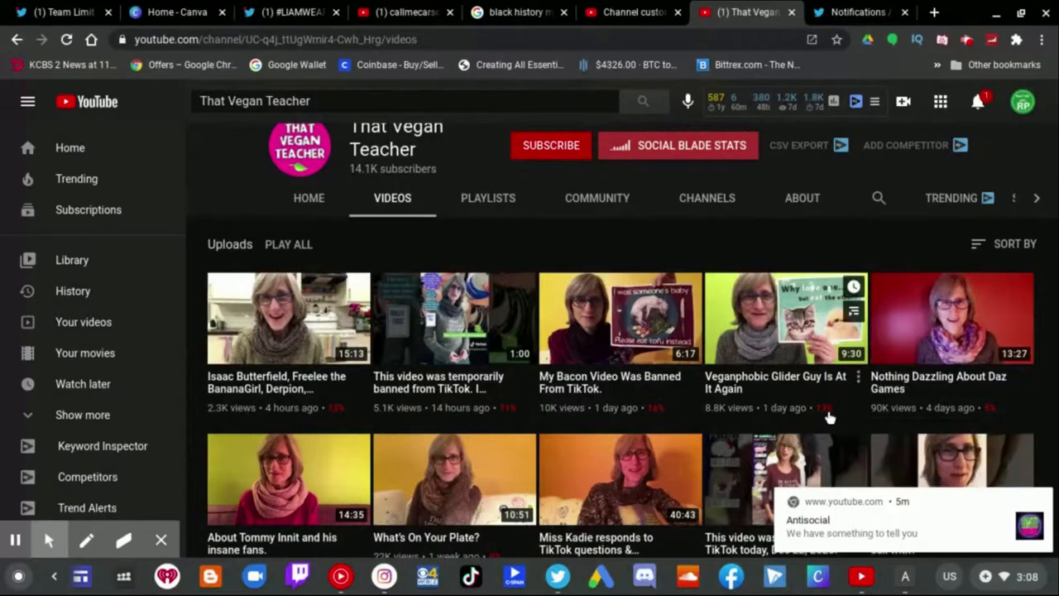
{"action": "mouse_move", "coordinate": [828, 417]}
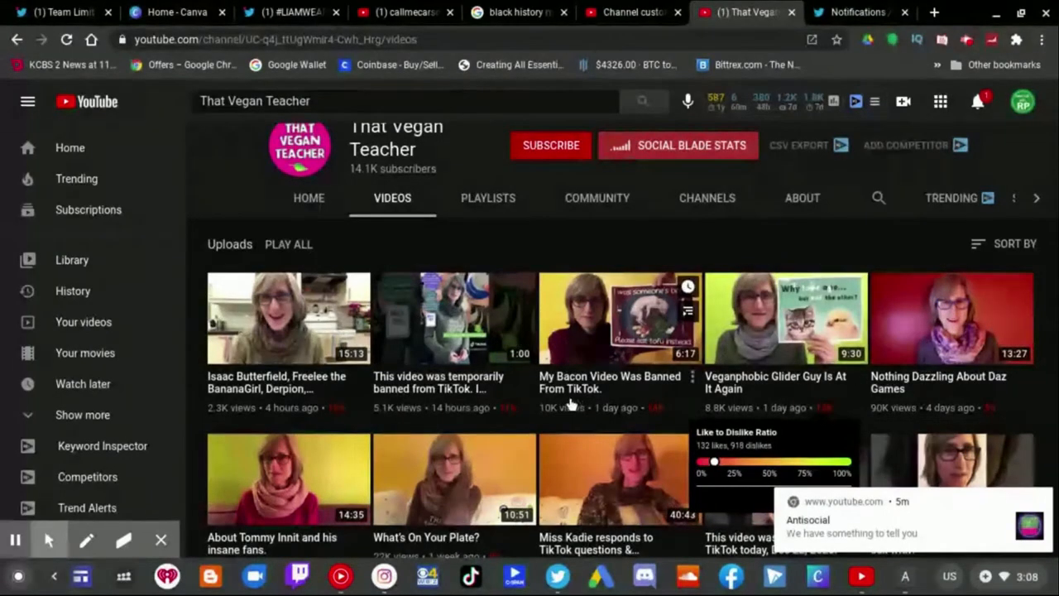
{"action": "mouse_move", "coordinate": [831, 265]}
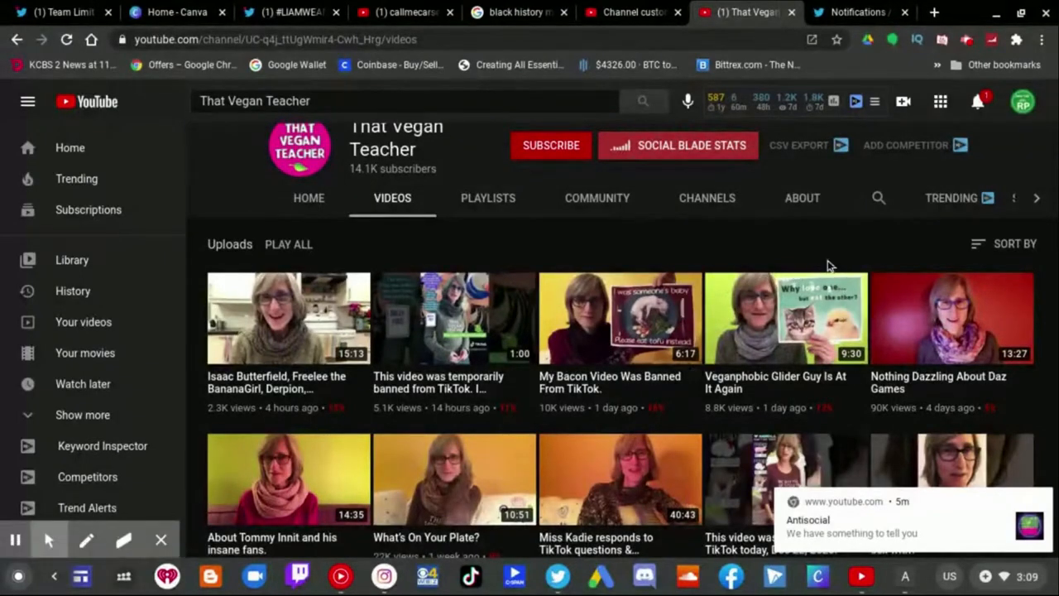